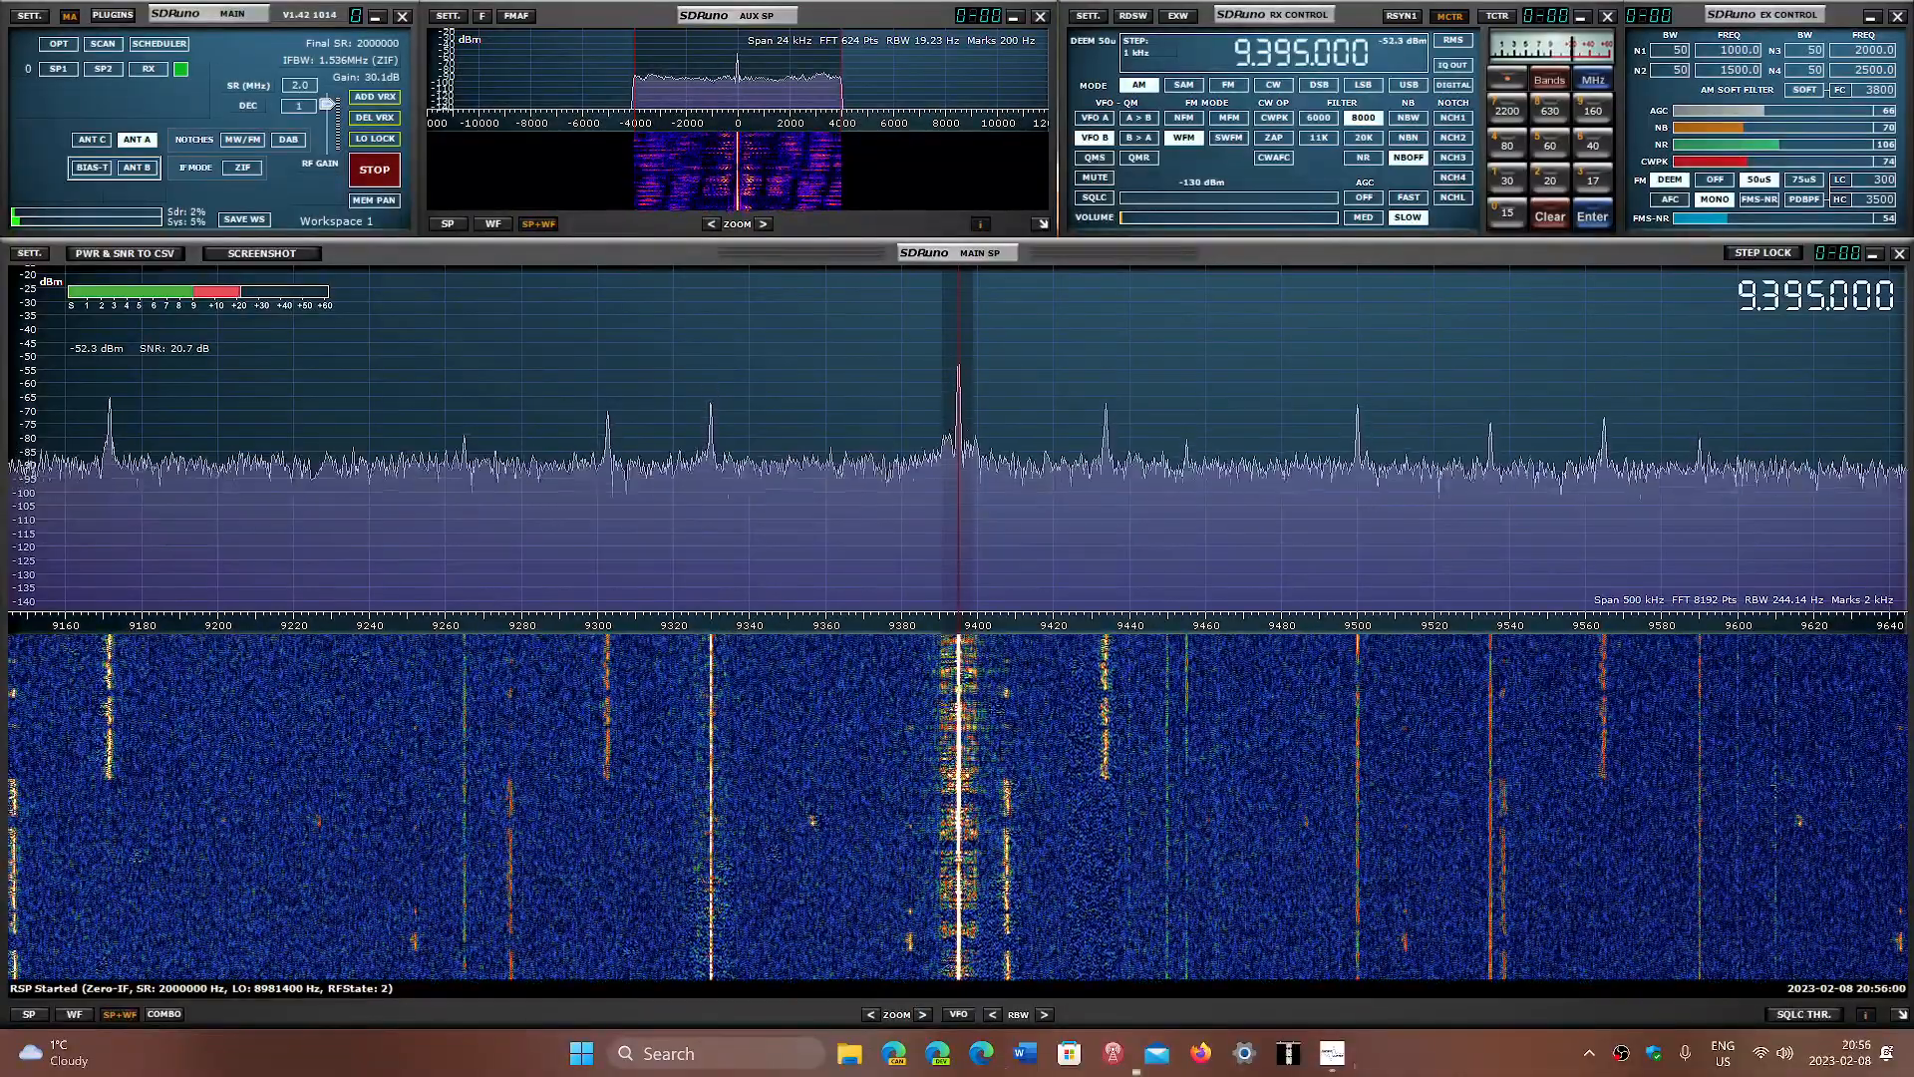
mouse_move(1470, 1043)
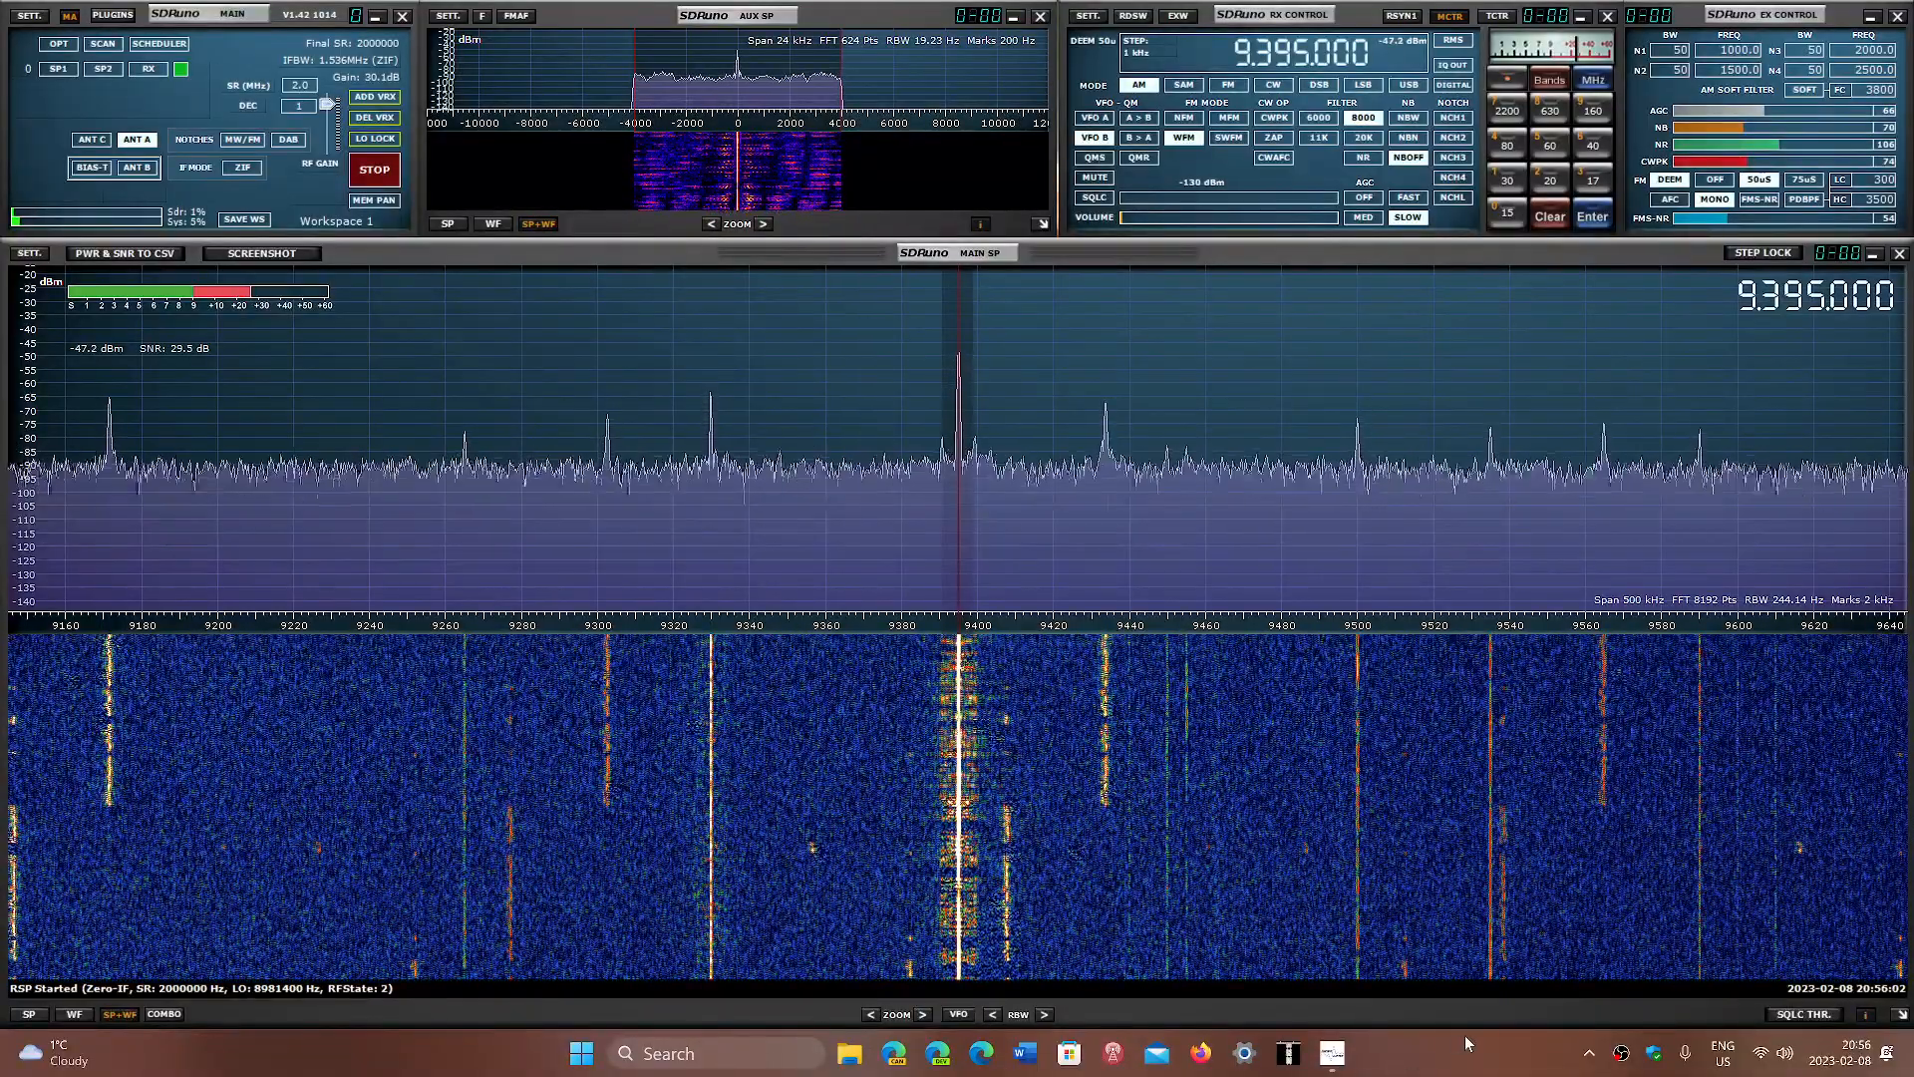